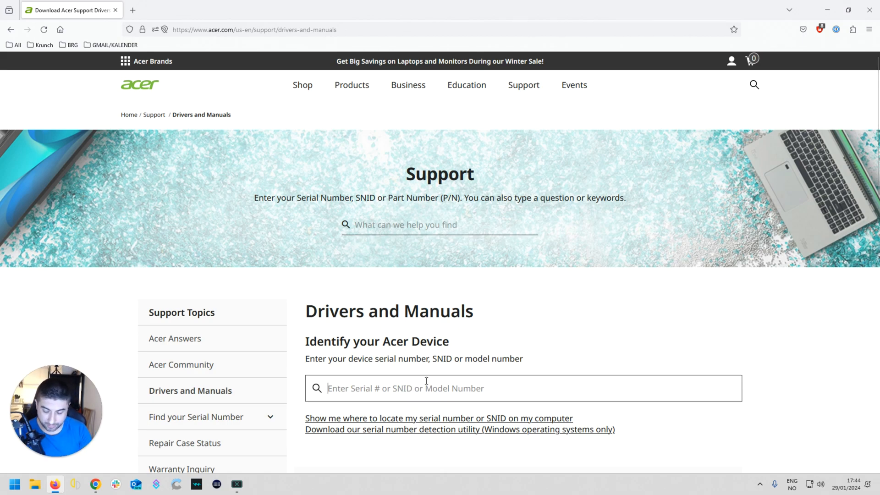
Search the device lookup for 'aspire' to list matching Aspire 7 models
{"action": "type", "text": "aspire 7"}
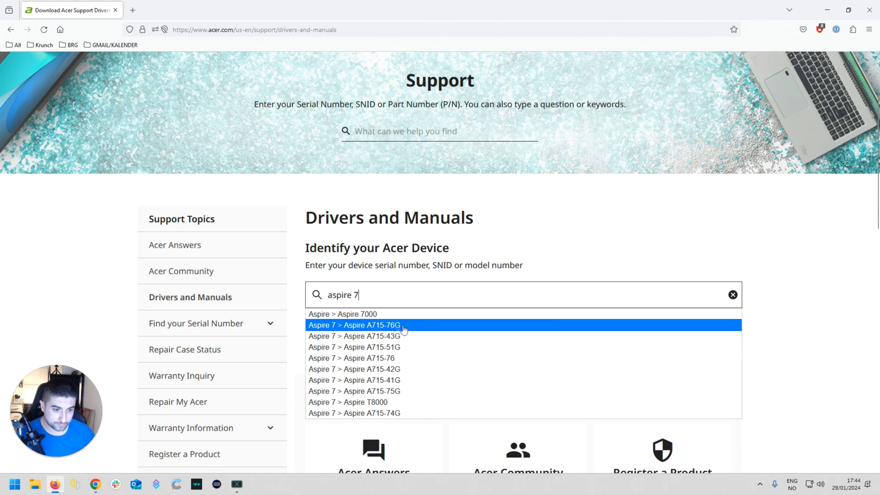
Go to the Aspire A715-76G support page and collapse its Drivers (44) list
{"action": "left_click", "coordinate": [372, 325]}
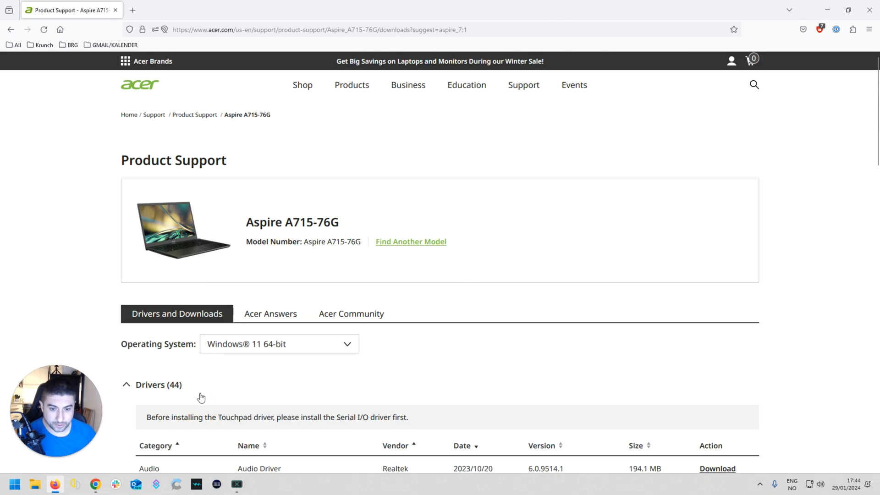
{"action": "scroll", "scroll_direction": "down", "scroll_amount": 3}
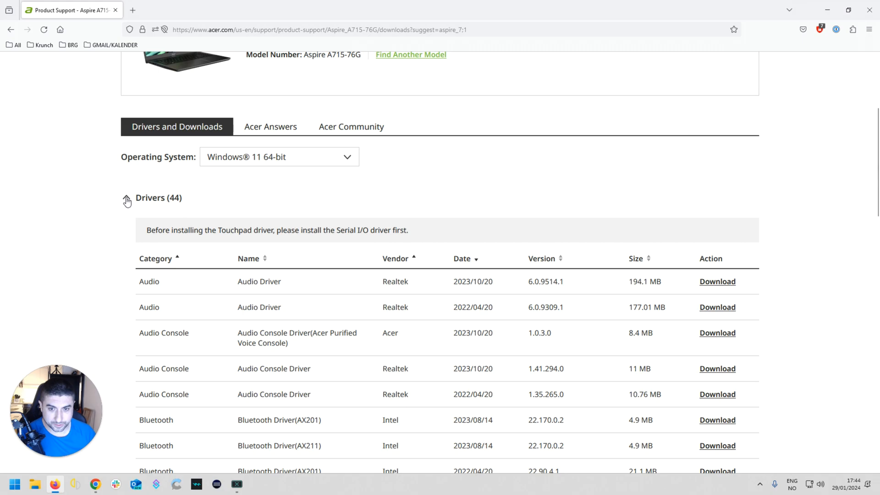
{"action": "left_click", "coordinate": [126, 199]}
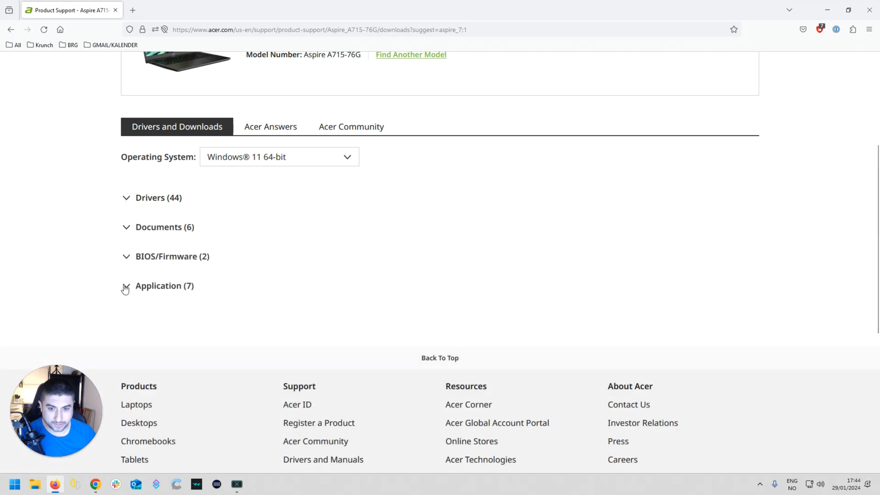
Expand the Application (7) section listing Acer Care Center and Quick Access downloads
{"action": "left_click", "coordinate": [126, 286]}
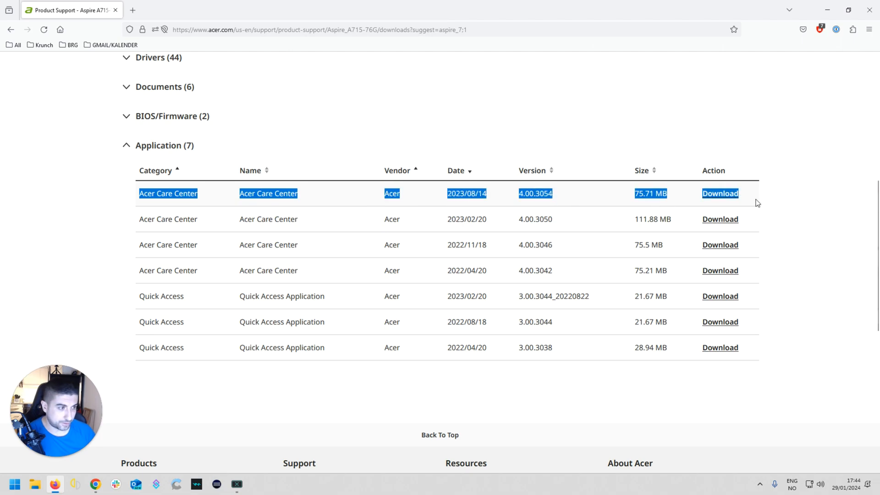
{"action": "left_click", "coordinate": [17, 482]}
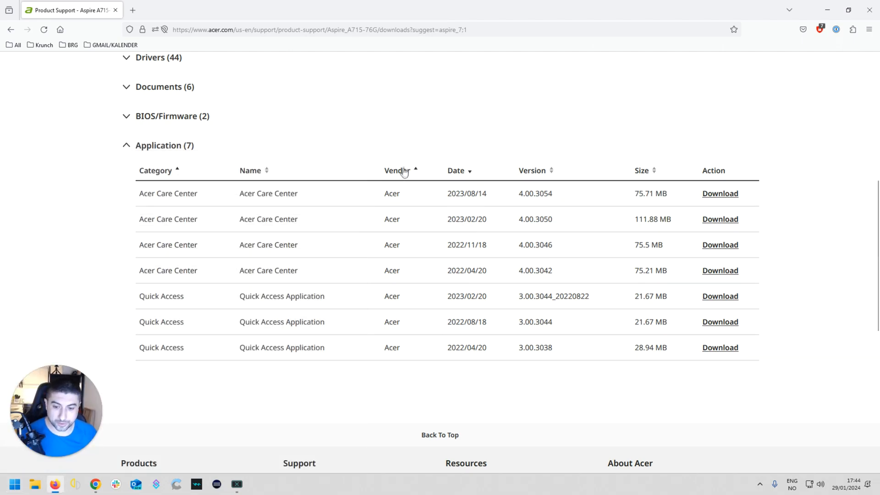
{"action": "mouse_move", "coordinate": [424, 145]}
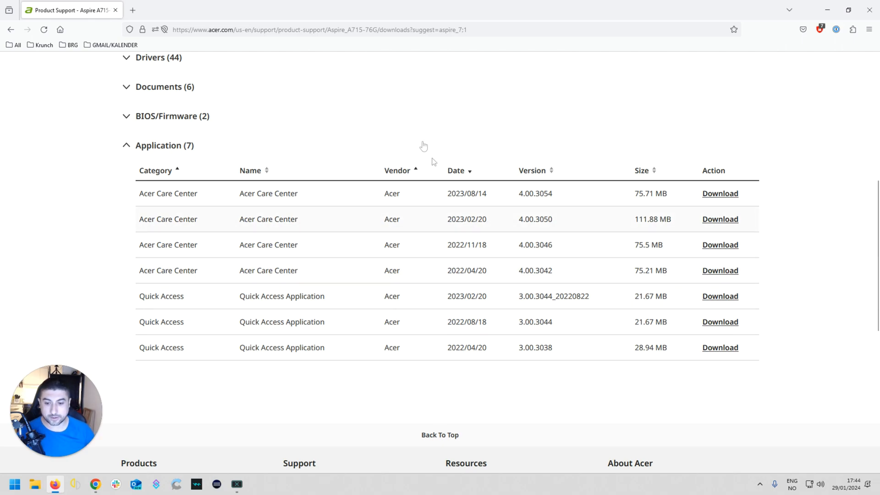
{"action": "mouse_move", "coordinate": [352, 94]}
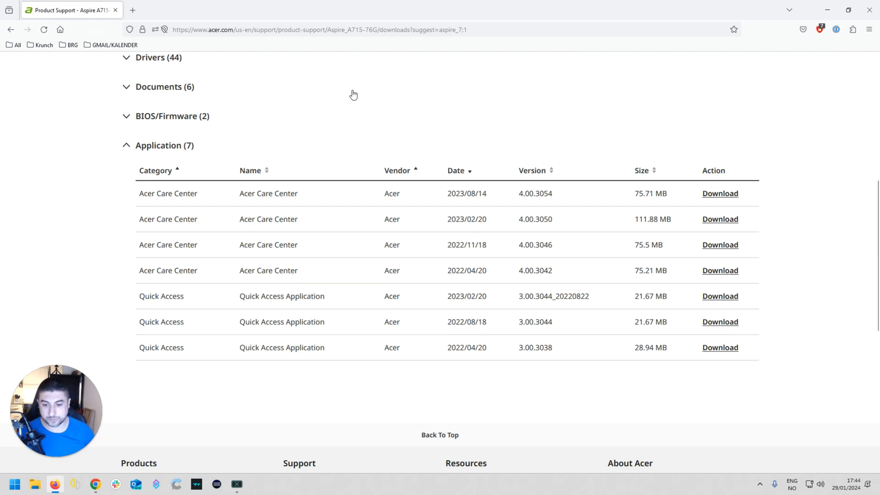
{"action": "mouse_move", "coordinate": [346, 99]}
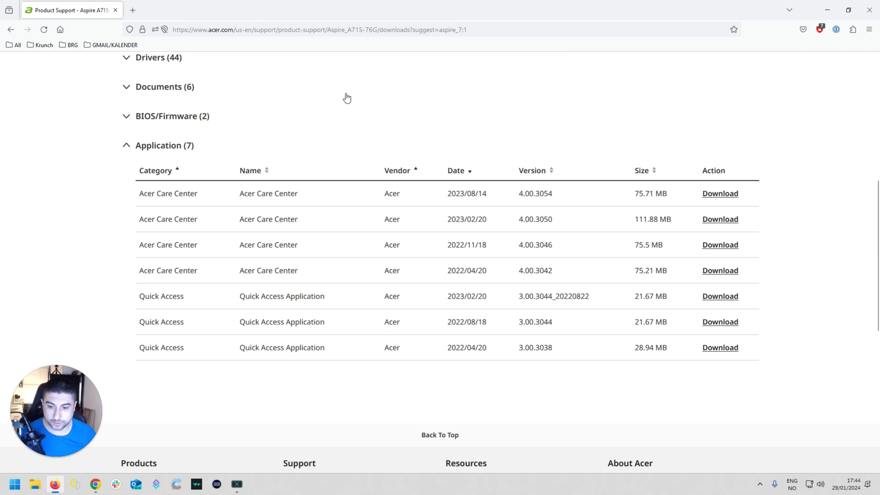